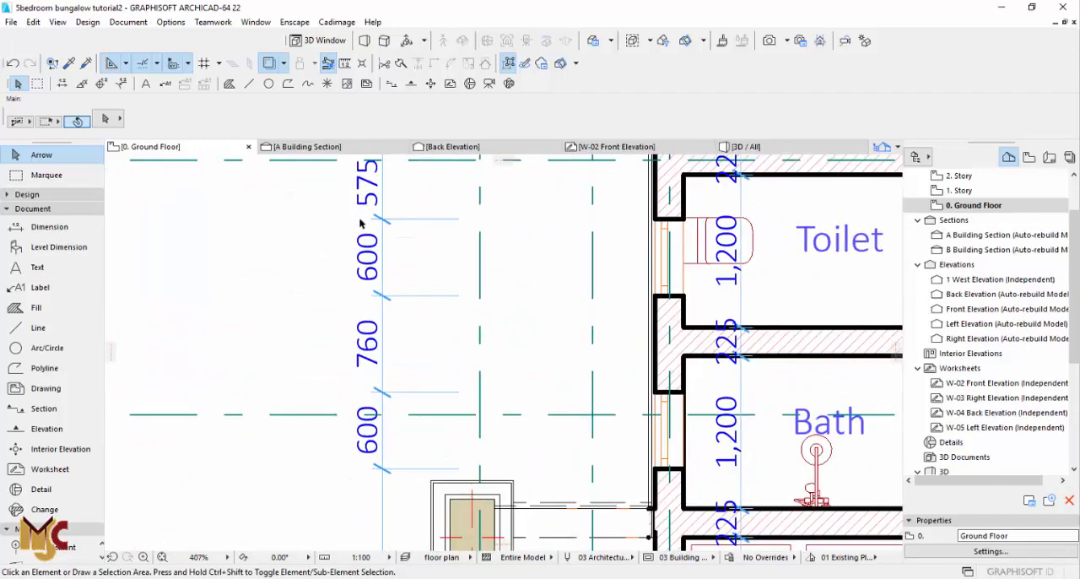
{"action": "mouse_move", "coordinate": [383, 246]}
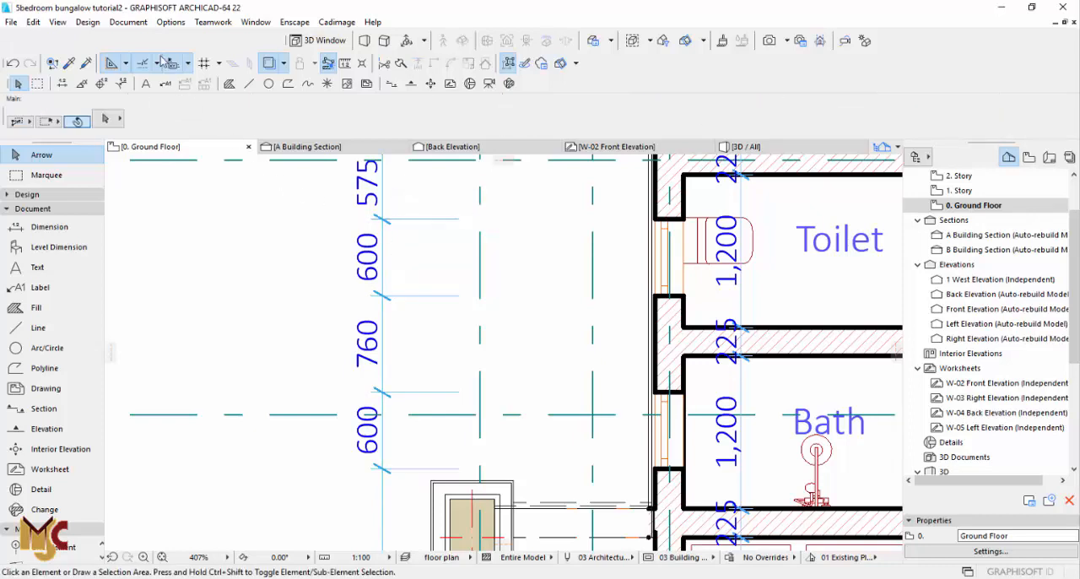
Show the Project Preferences submenu listing Working Units and Dimensions.
{"action": "left_click", "coordinate": [169, 22]}
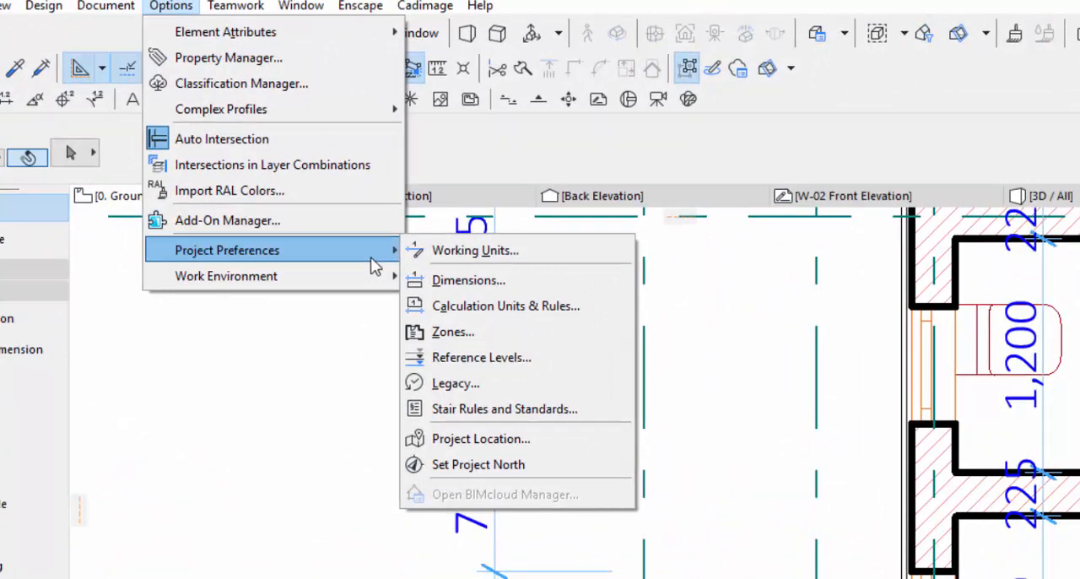
{"action": "mouse_move", "coordinate": [463, 281]}
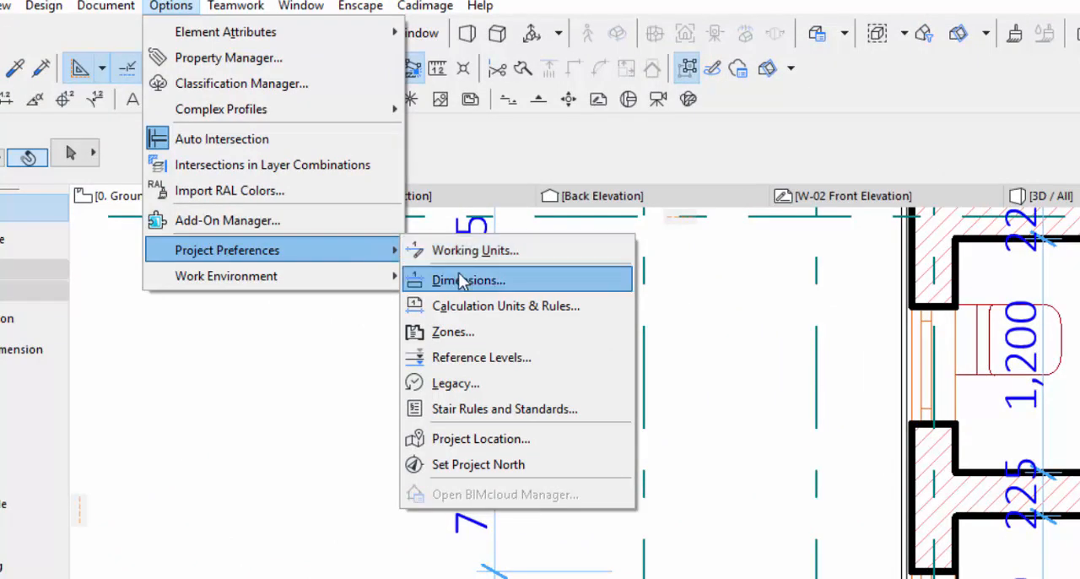
Apply the US Architect dimension standard (feet and fractional inches) after comparing US Builder.
{"action": "left_click", "coordinate": [466, 279]}
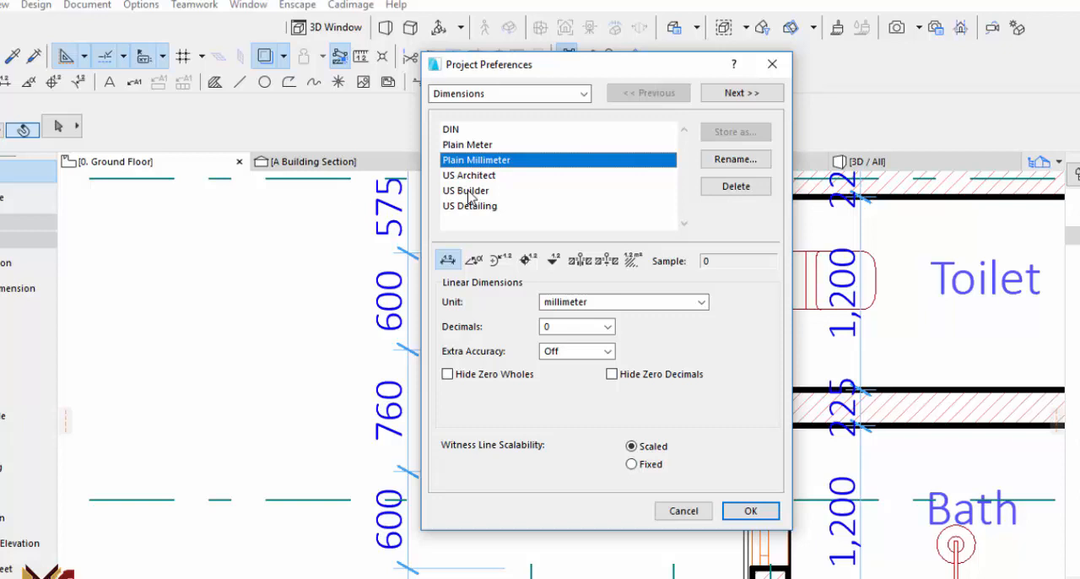
{"action": "left_click", "coordinate": [469, 174]}
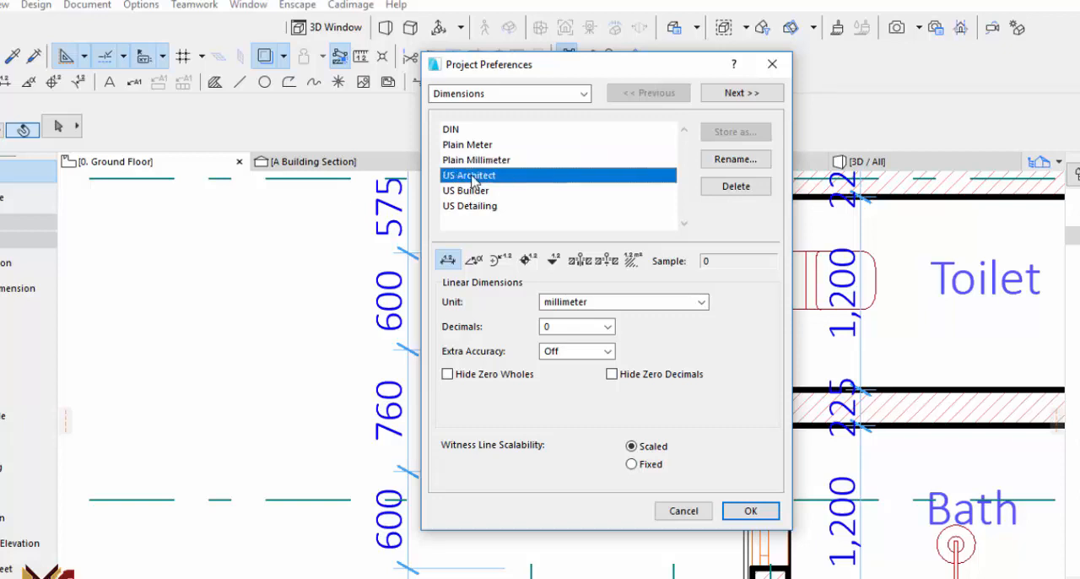
{"action": "left_click", "coordinate": [469, 174]}
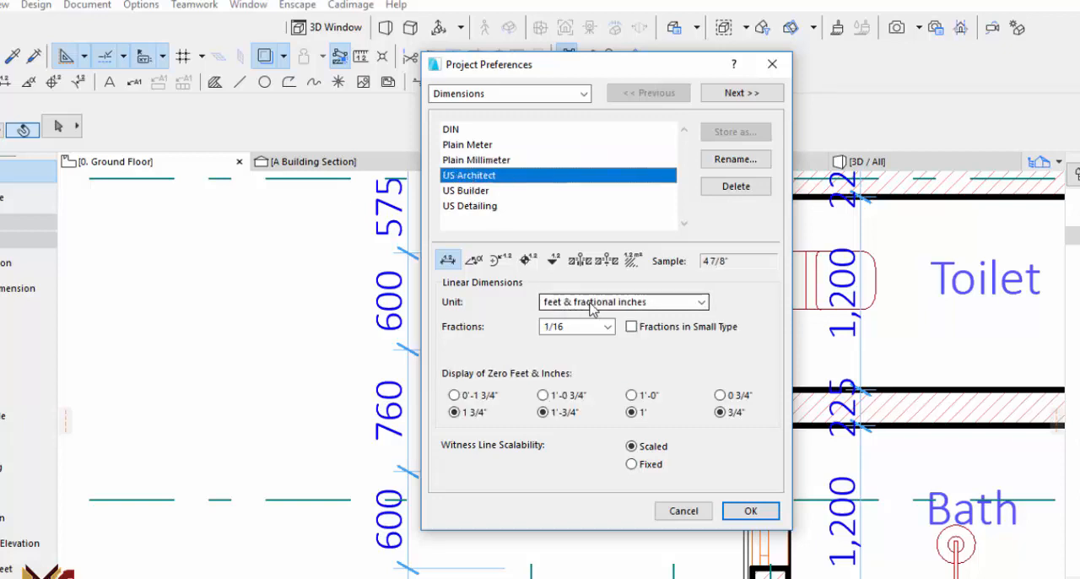
{"action": "left_click", "coordinate": [466, 190]}
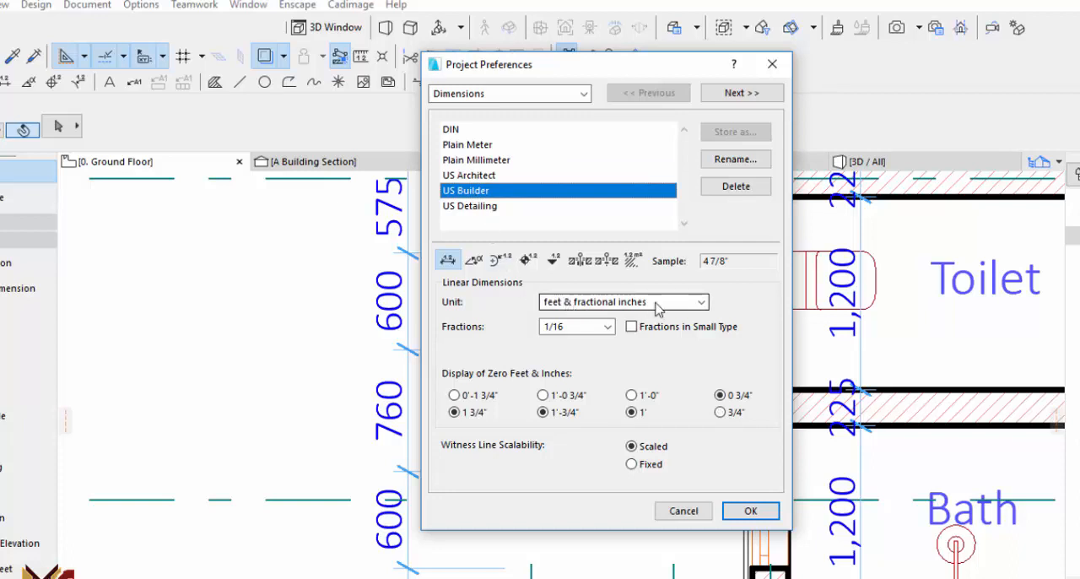
{"action": "left_click", "coordinate": [469, 175]}
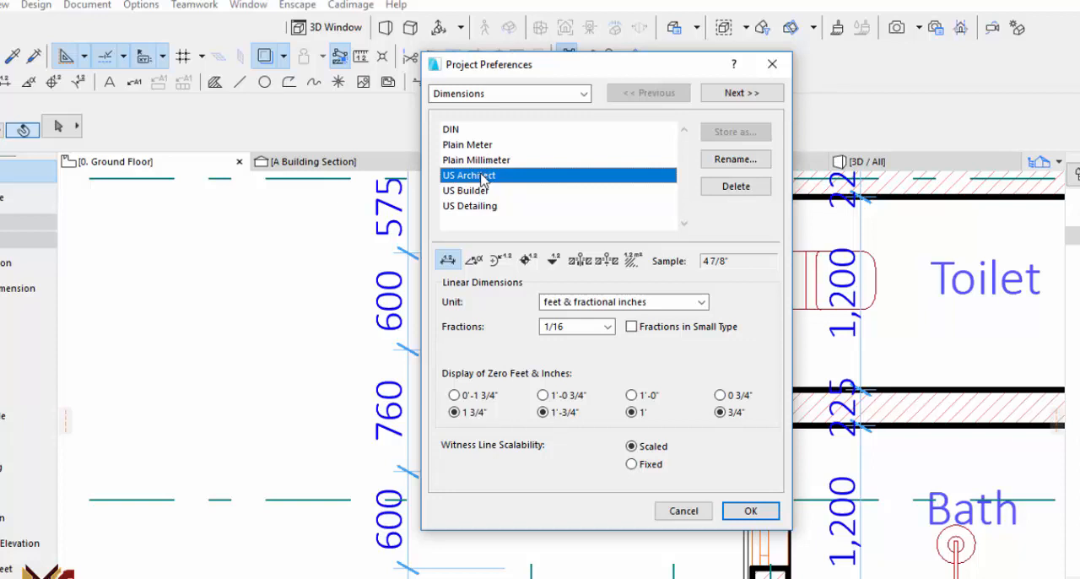
{"action": "left_click", "coordinate": [751, 510]}
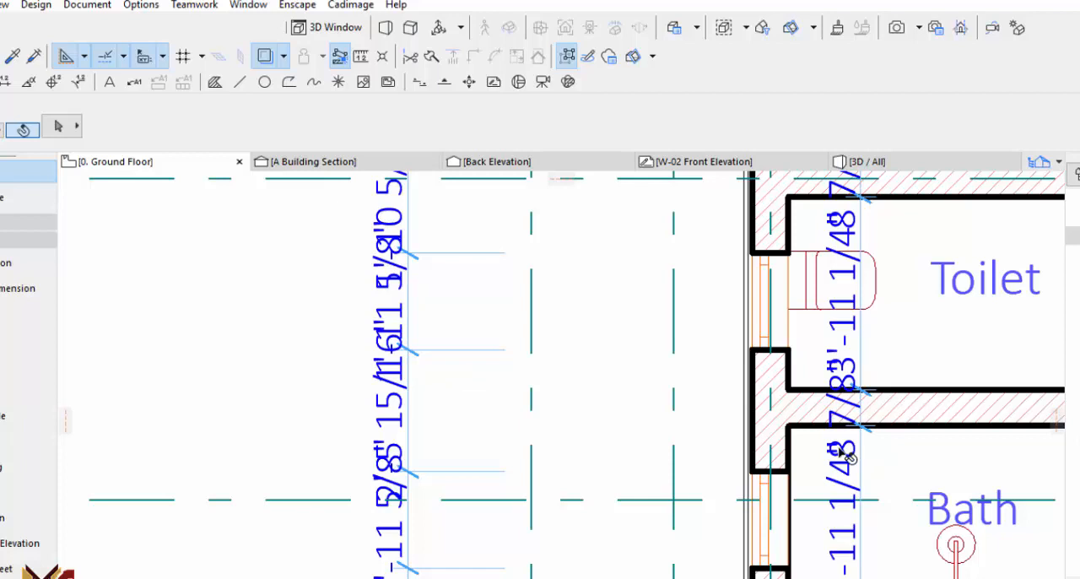
Switch the plan dimensions to the Plain Millimeter standard.
{"action": "left_click", "coordinate": [140, 5]}
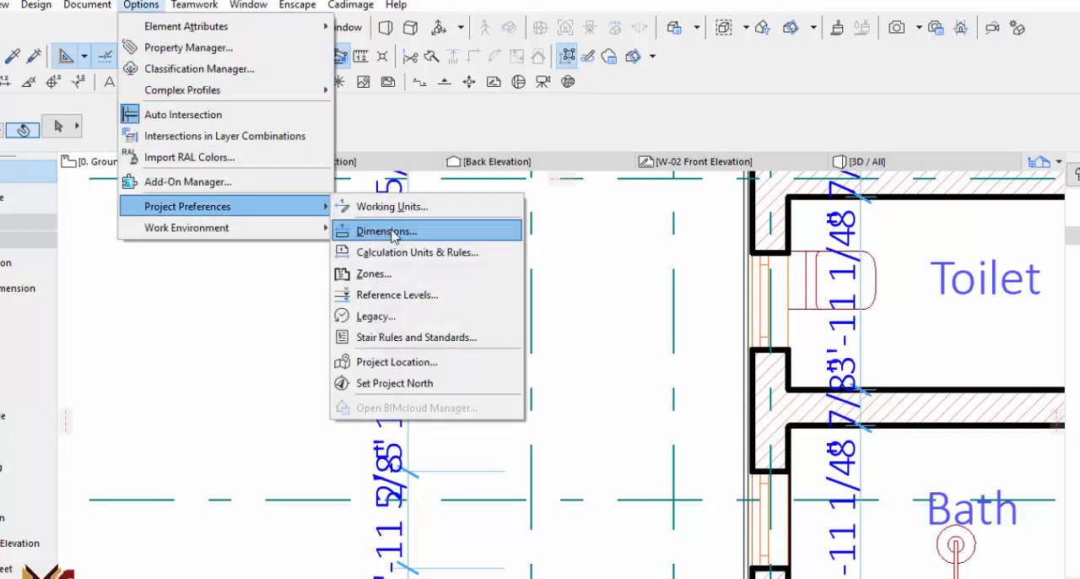
{"action": "left_click", "coordinate": [385, 230]}
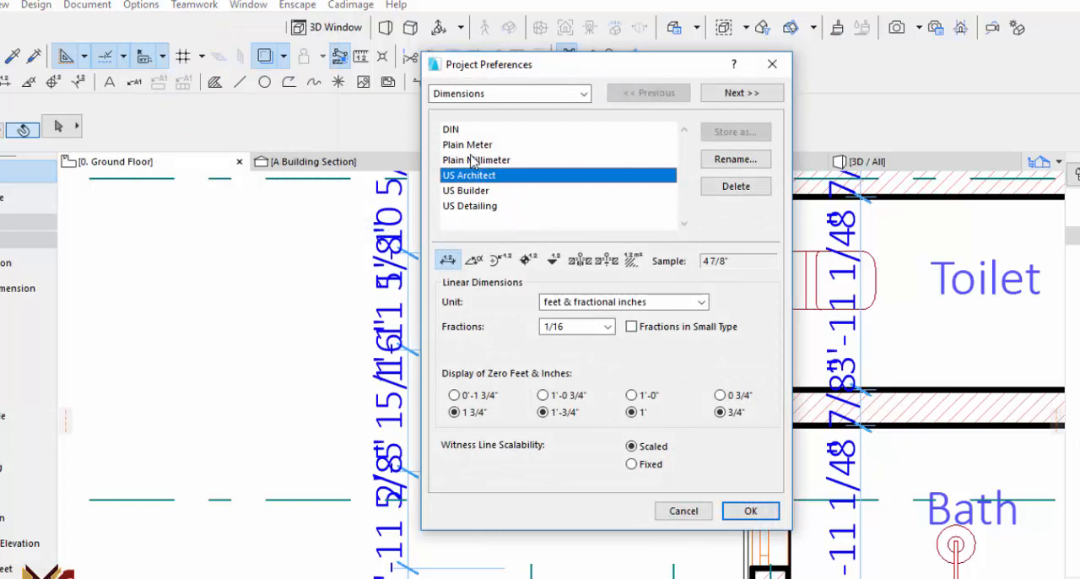
{"action": "left_click", "coordinate": [750, 511]}
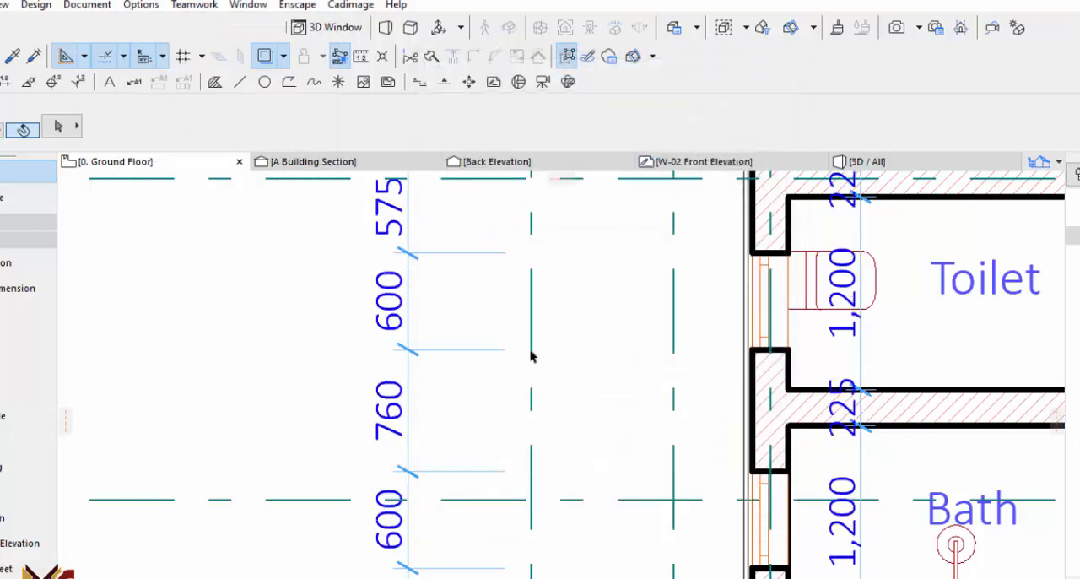
Apply the Plain Meter dimension standard with three decimals.
{"action": "left_click", "coordinate": [141, 6]}
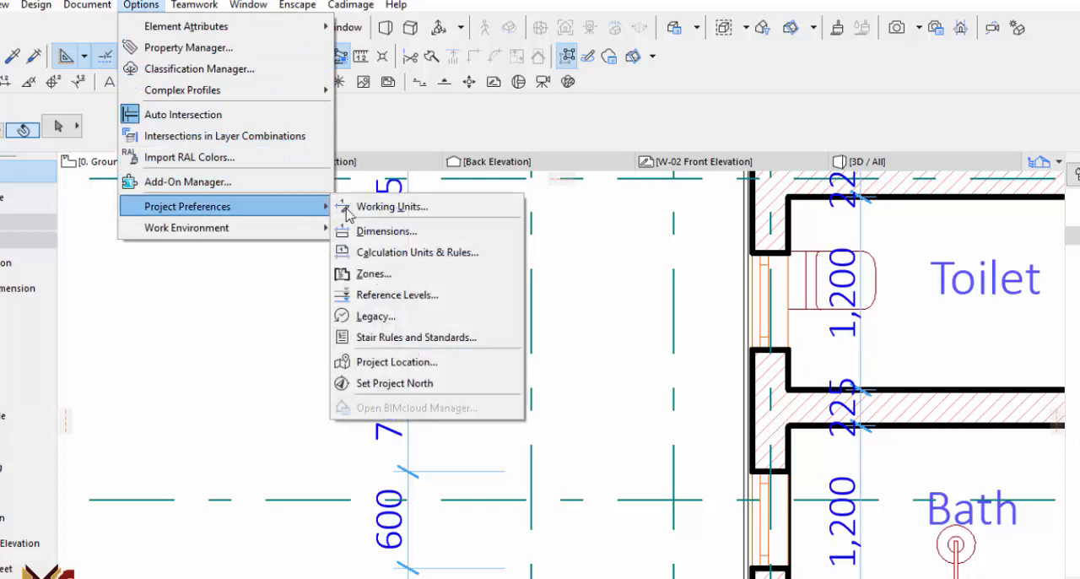
{"action": "left_click", "coordinate": [386, 230]}
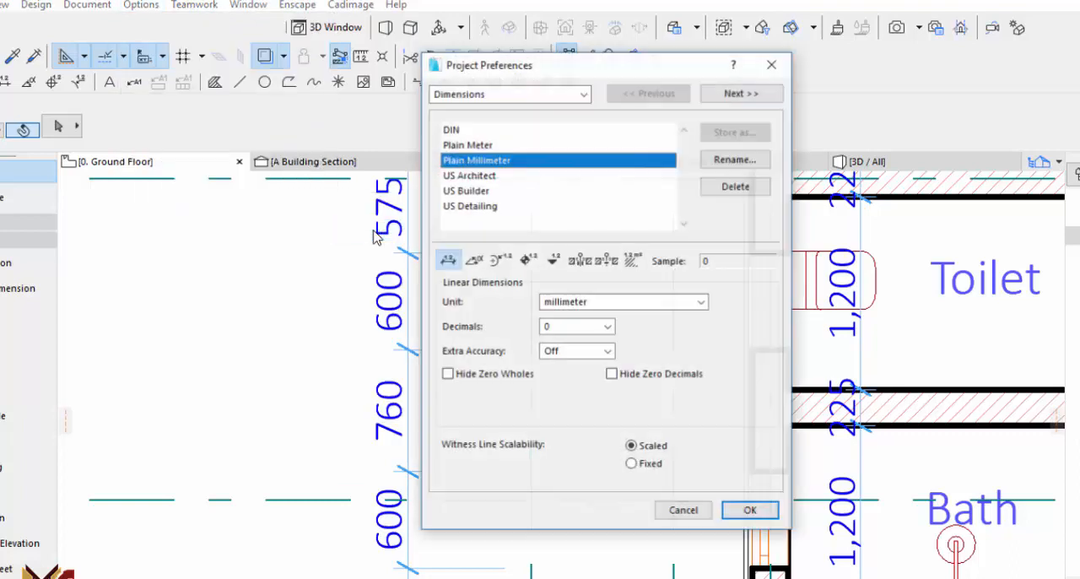
{"action": "left_click", "coordinate": [469, 144]}
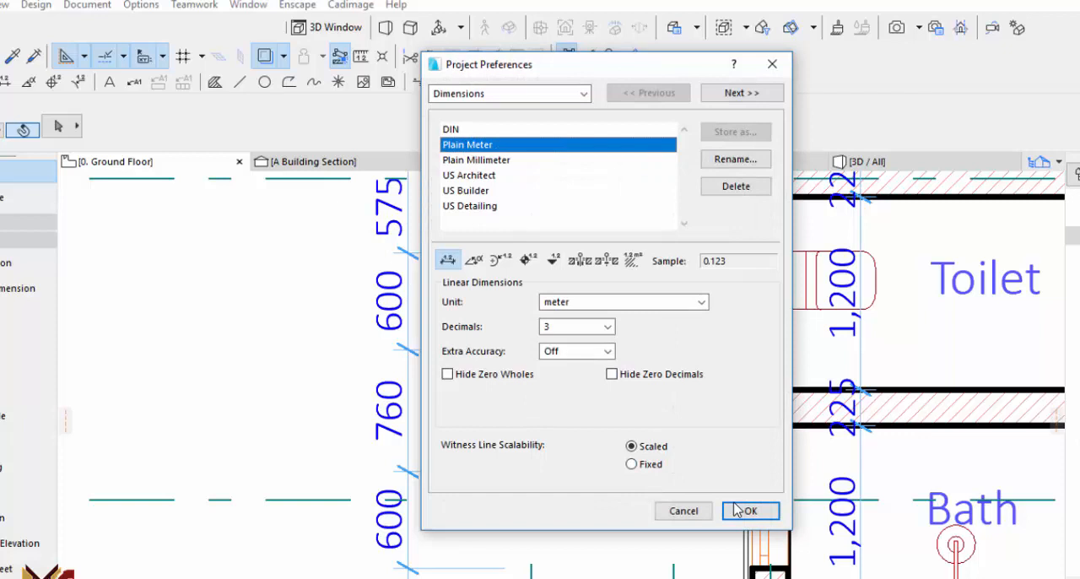
{"action": "left_click", "coordinate": [756, 511]}
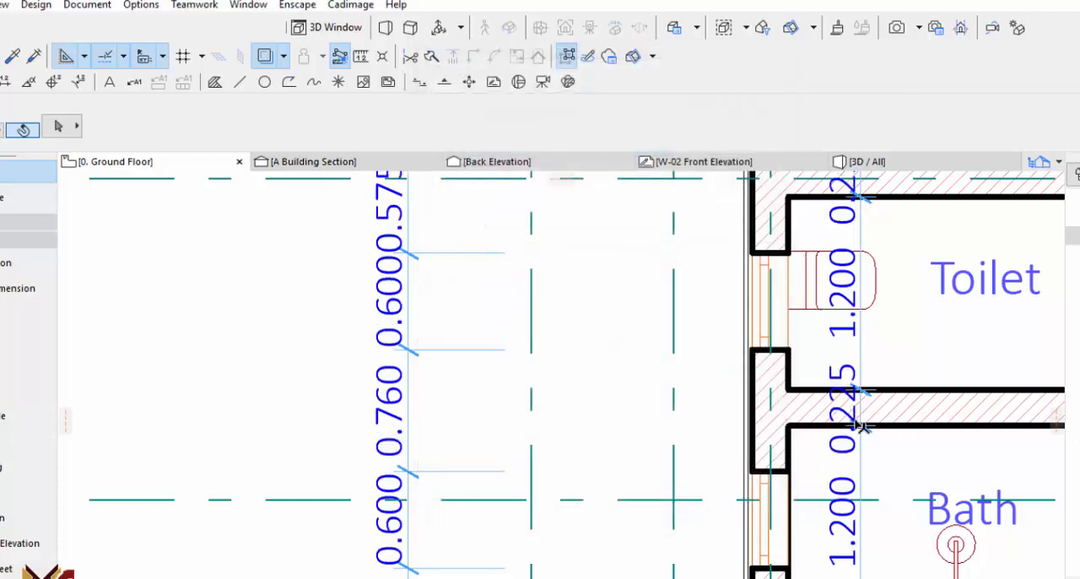
{"action": "mouse_move", "coordinate": [413, 292]}
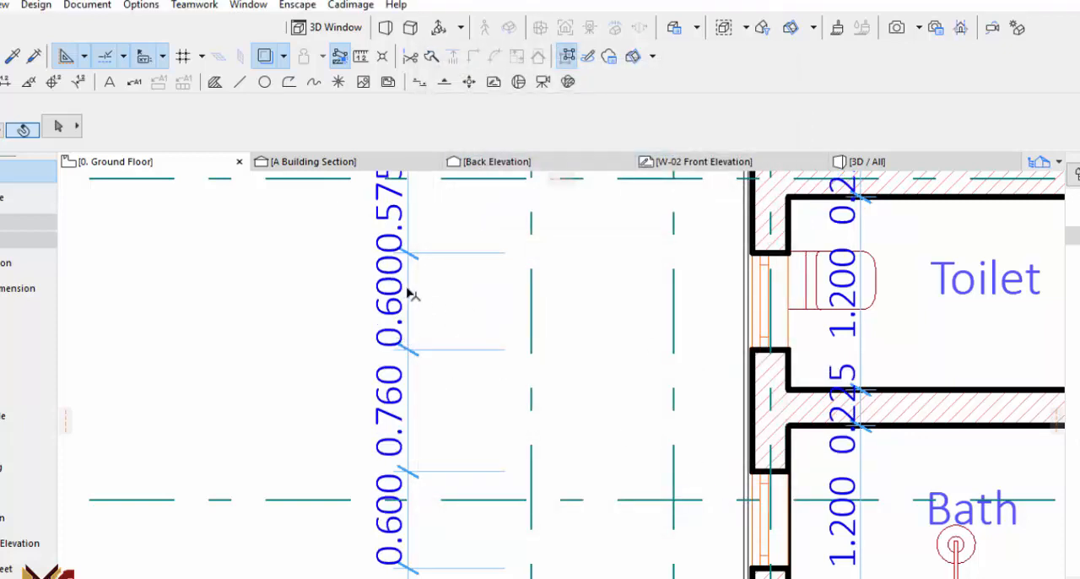
Apply the Plain Millimeter dimension standard to the ground floor dimension chains.
{"action": "left_click", "coordinate": [141, 5]}
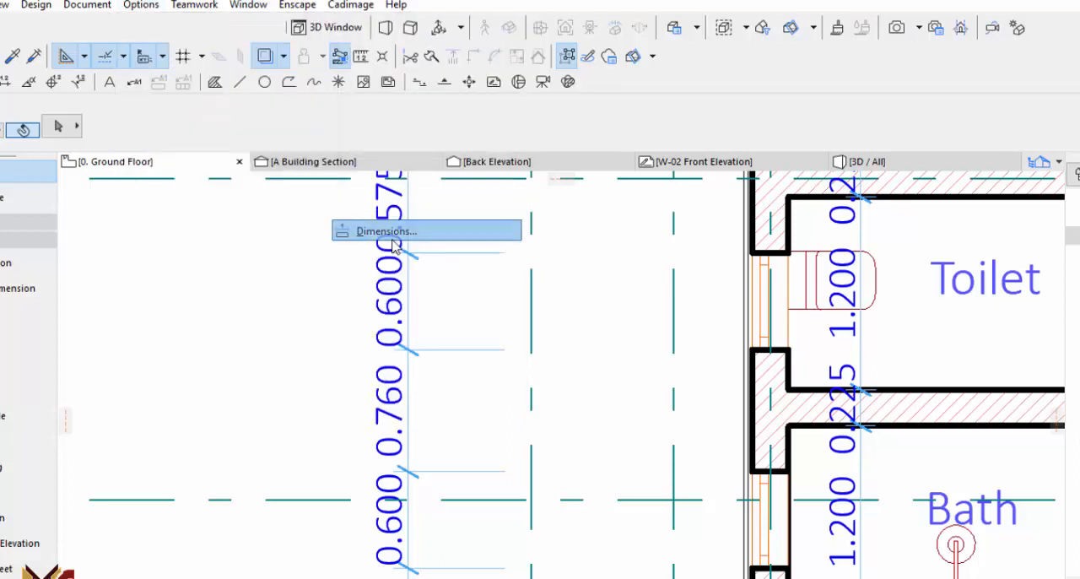
{"action": "left_click", "coordinate": [385, 230]}
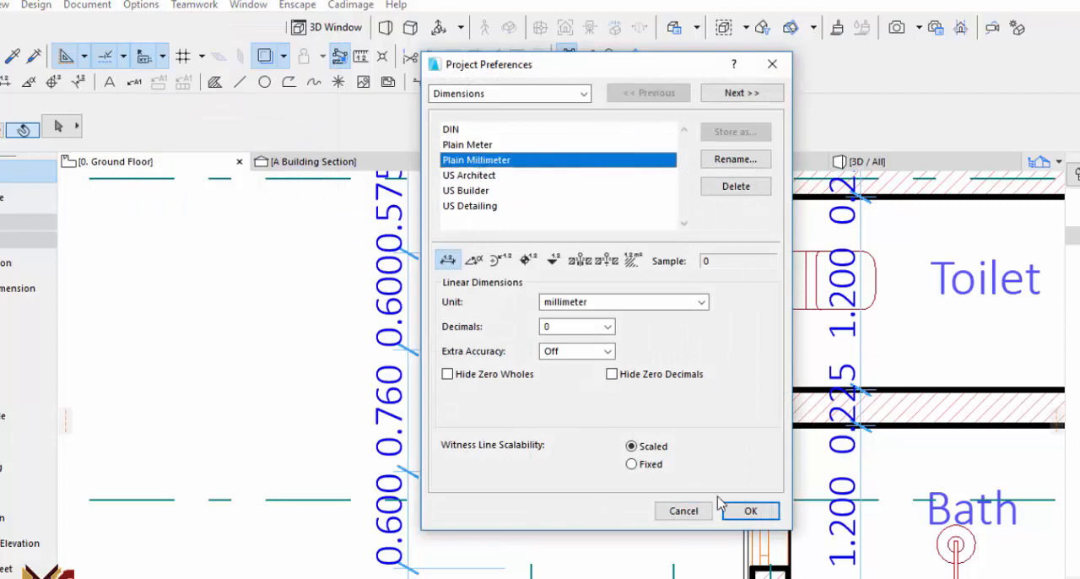
{"action": "left_click", "coordinate": [751, 511]}
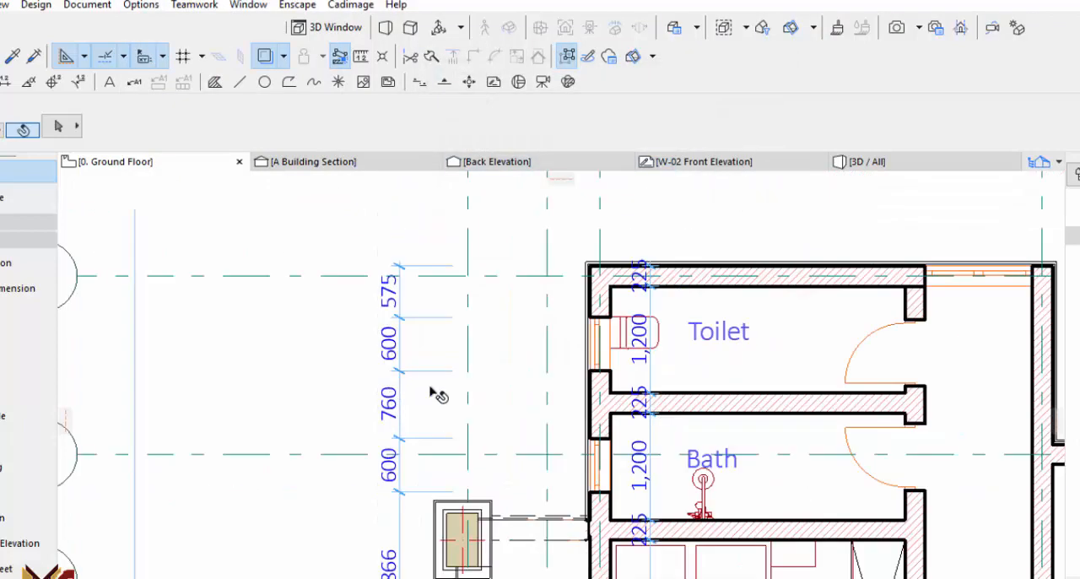